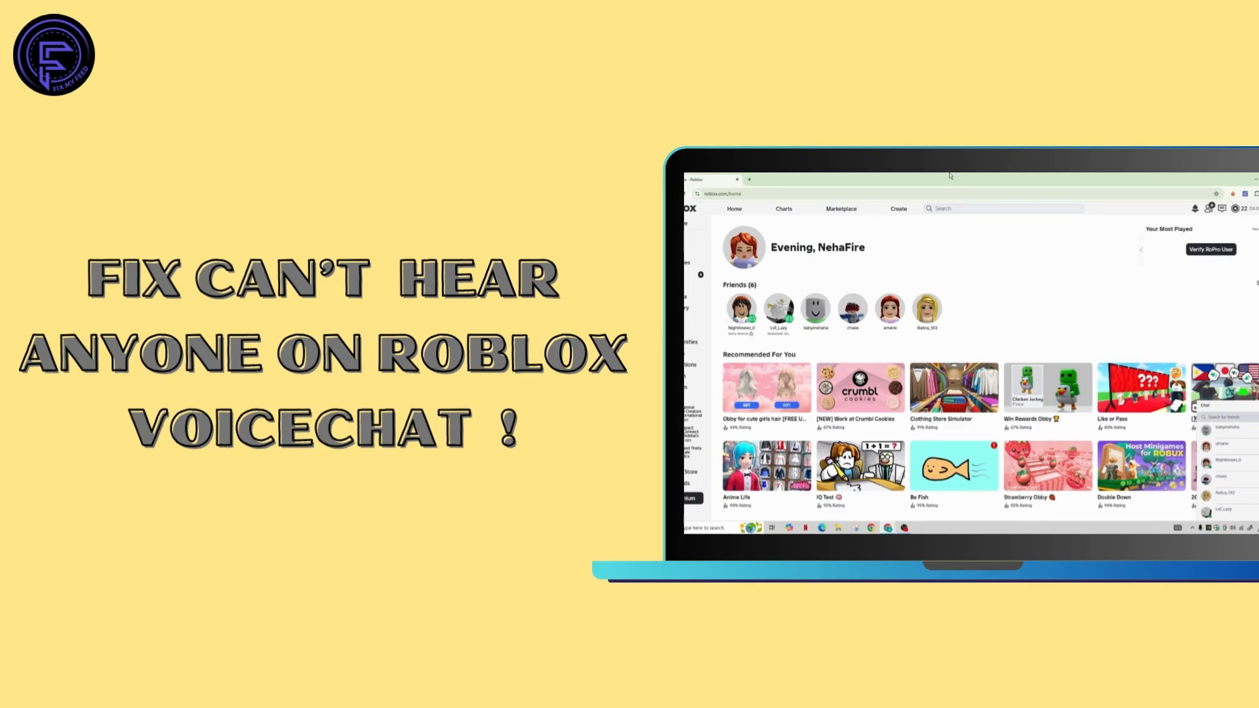
- Join a game from the Roblox home page so the in-game world loads
scroll("down", 3)
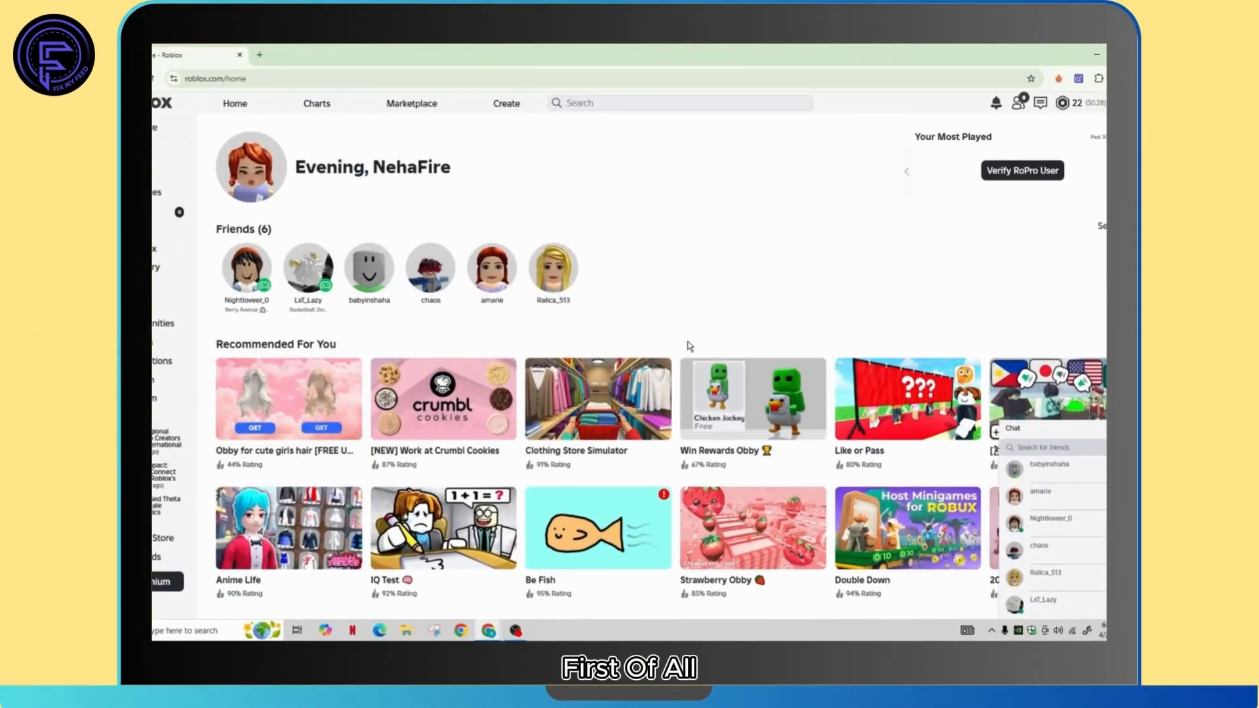
mouse_move(887, 465)
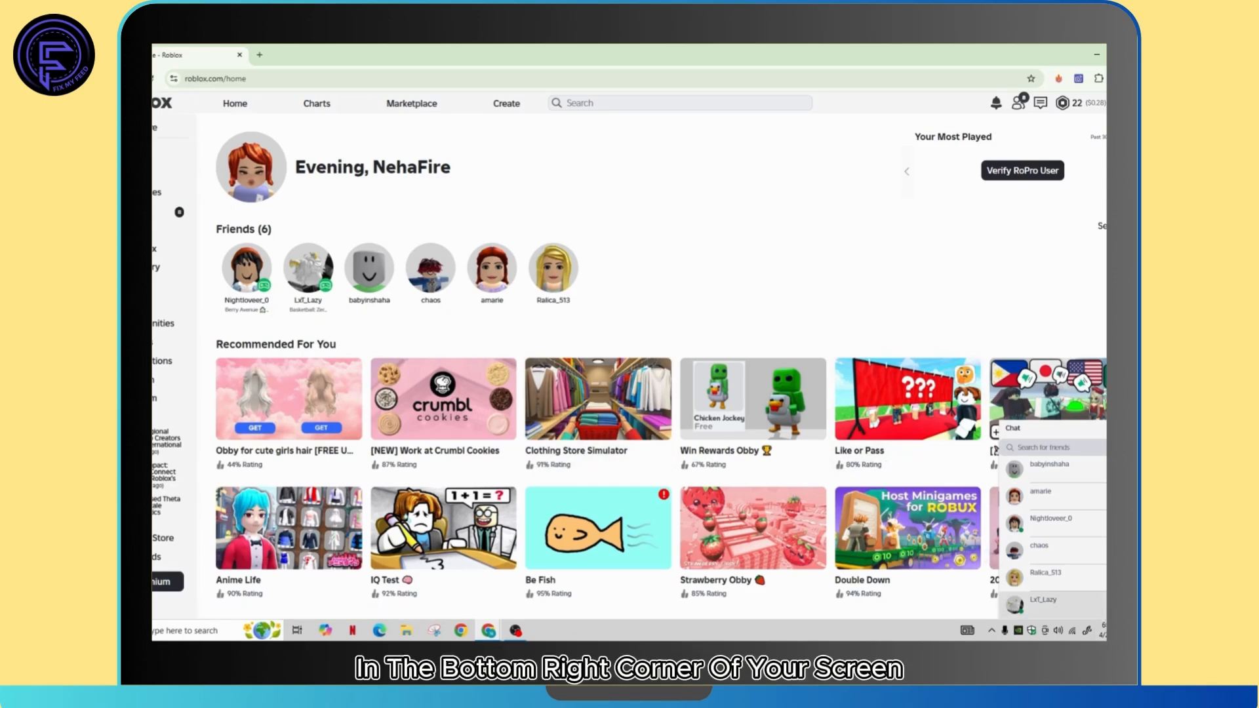
left_click(1058, 631)
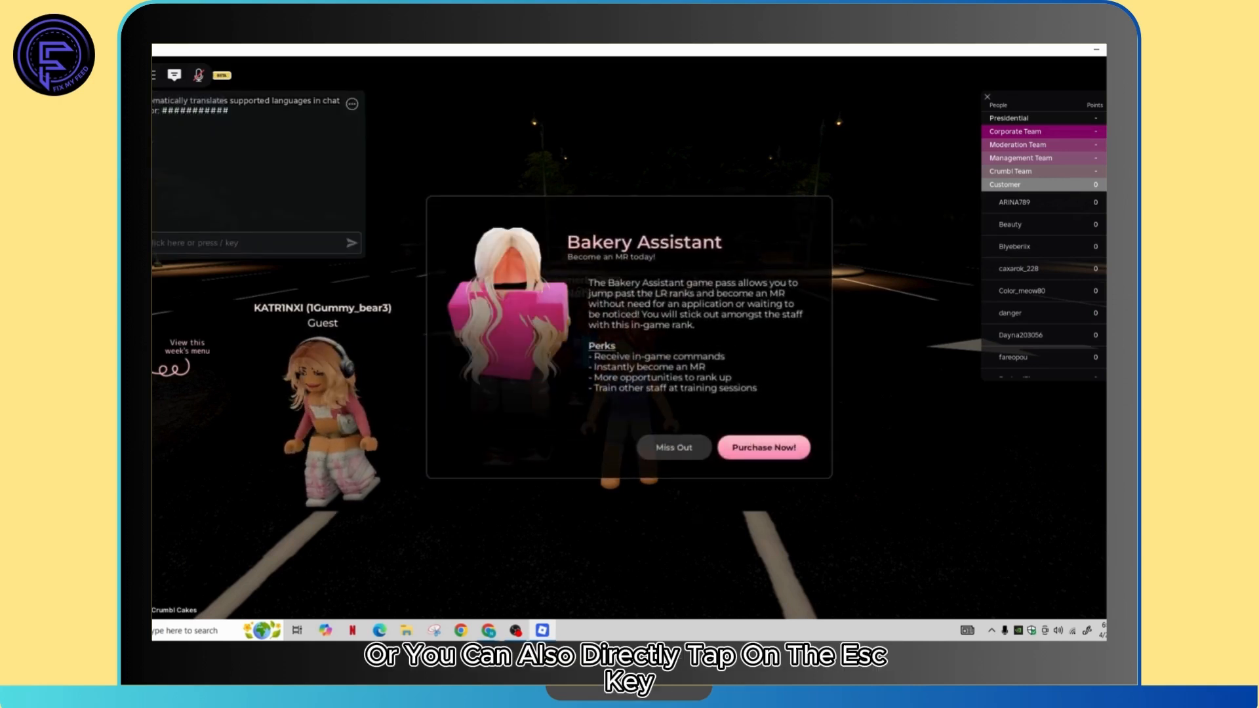
- Bring up the in-game Settings list and move down past graphics options toward Volume
key("Escape")
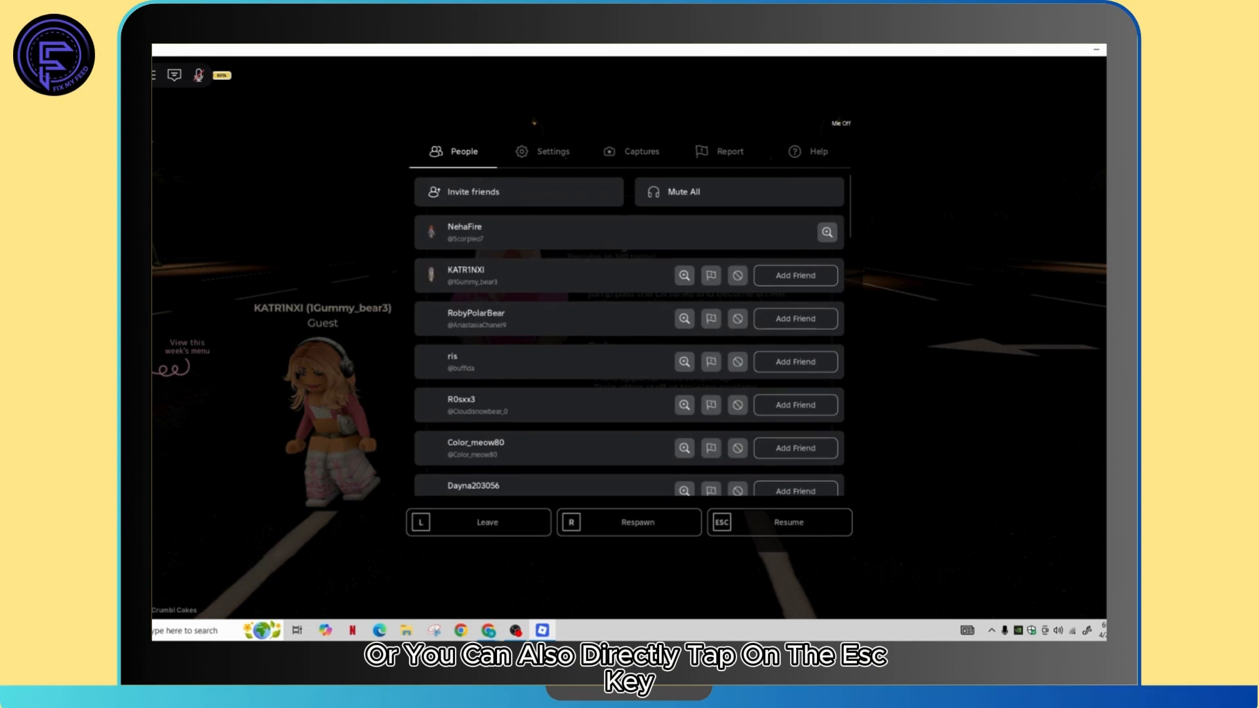
left_click(552, 151)
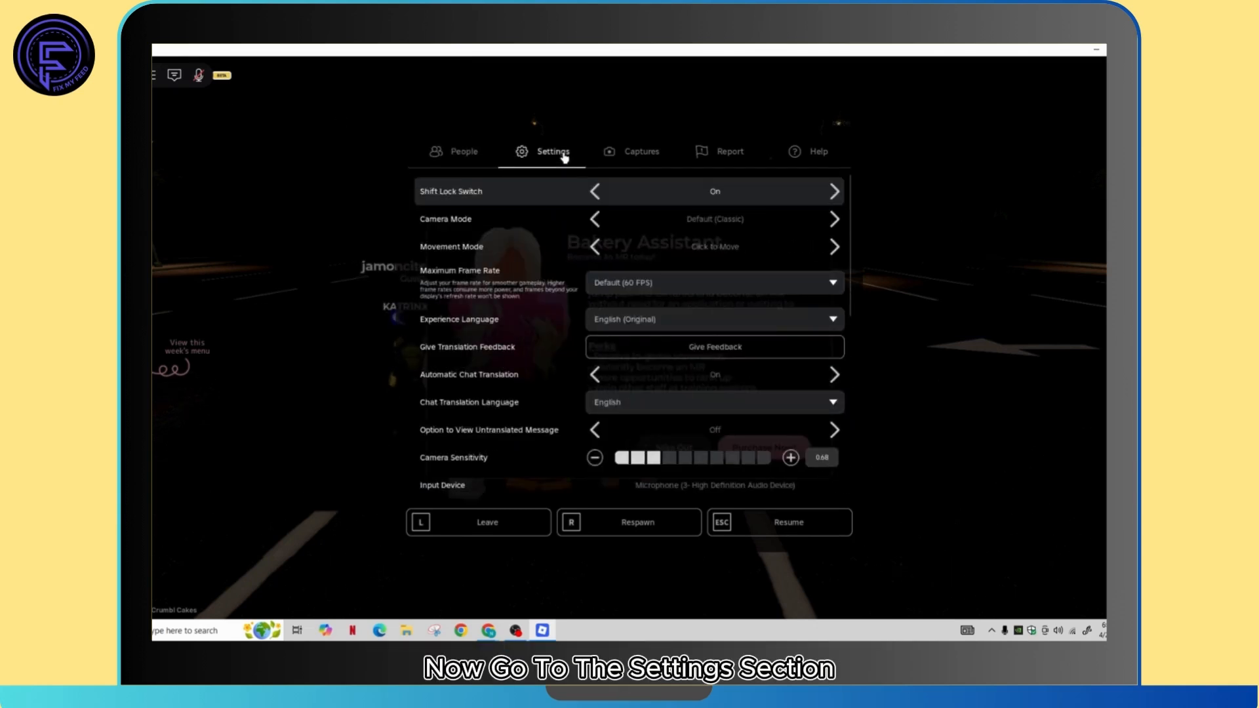
scroll("down", 3)
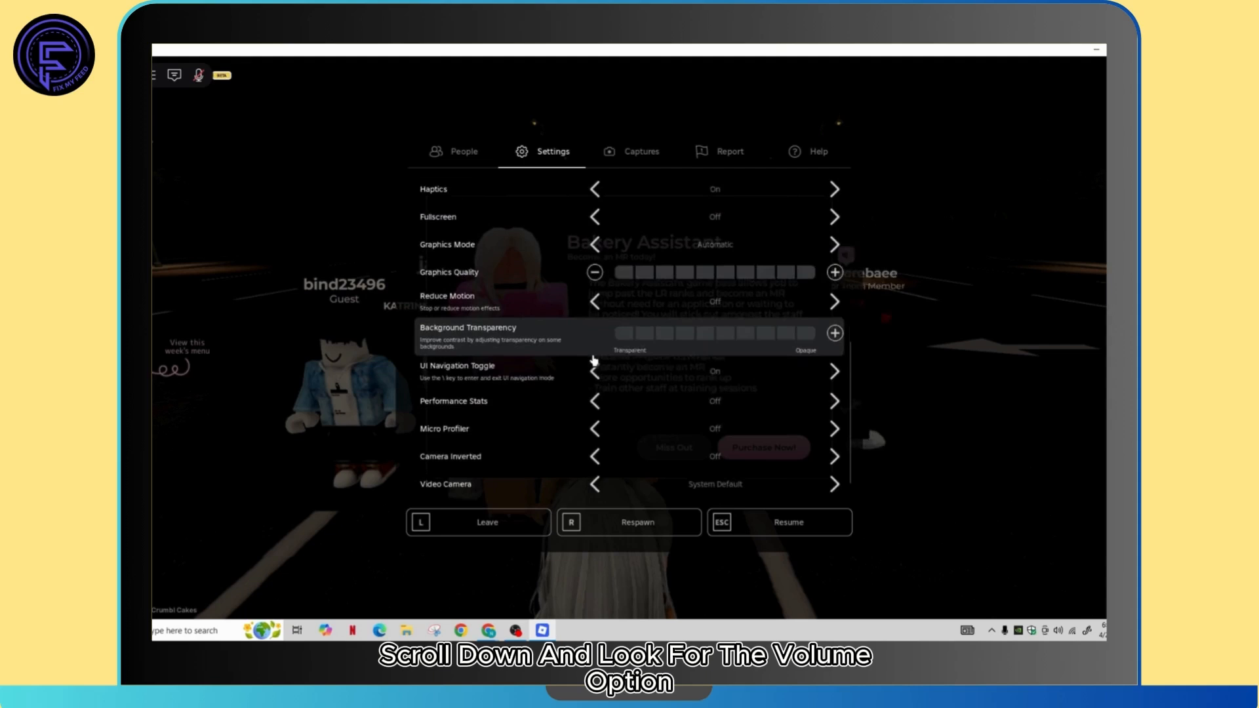